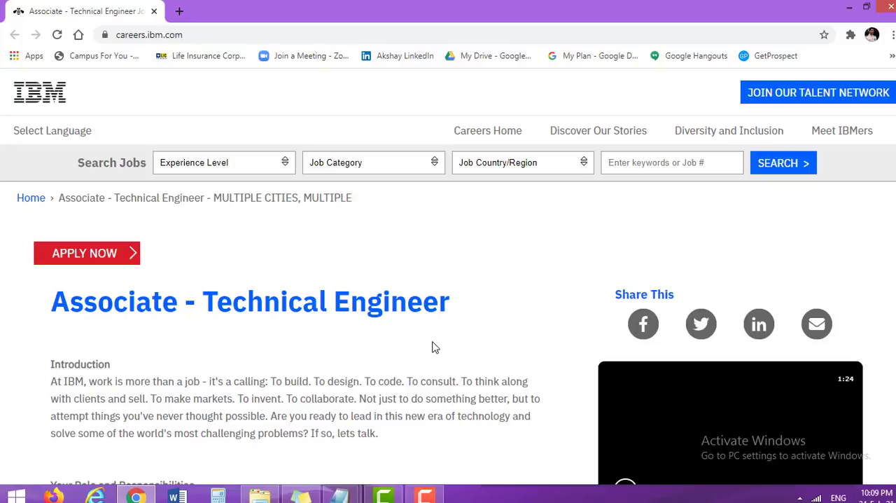
Scroll the posting down to Your Role and Responsibilities and the Key Job Details panel with Req ID 366082BR.
scroll("down", 3)
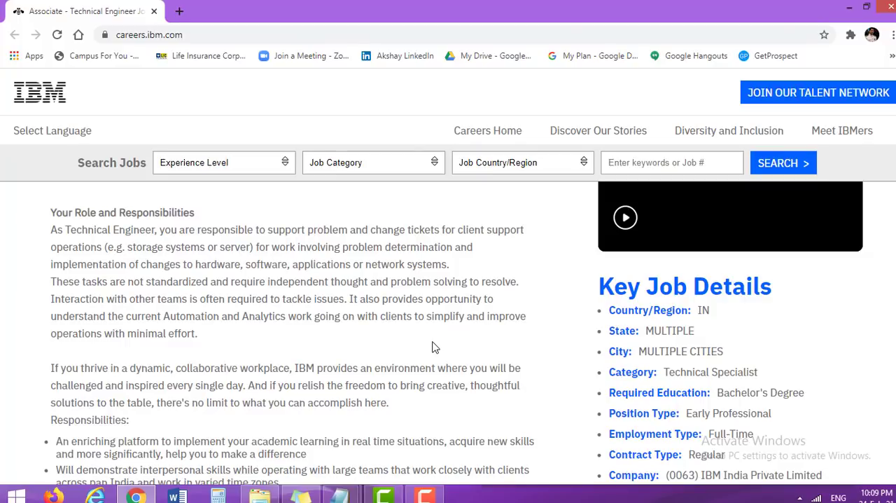
scroll("down", 3)
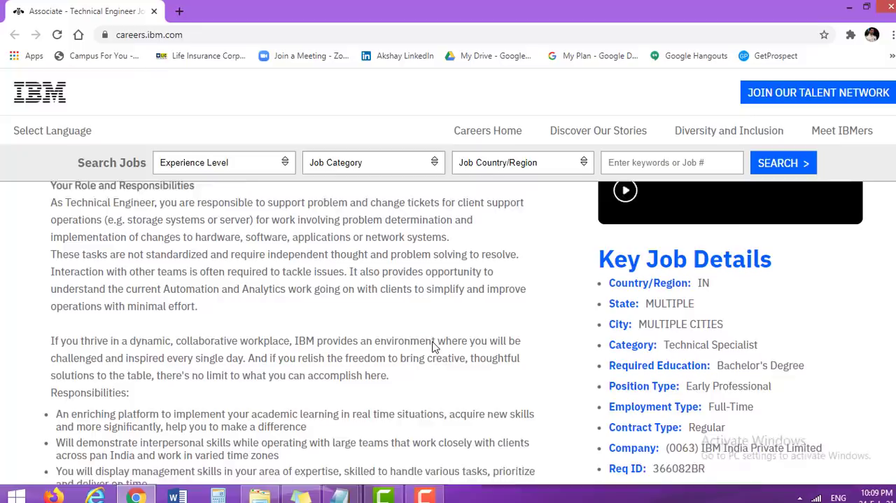
scroll("down", 3)
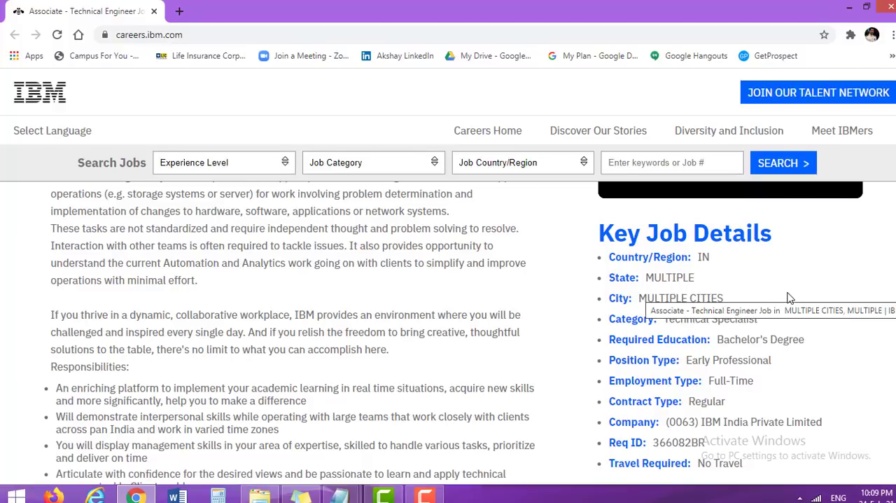
scroll("down", 3)
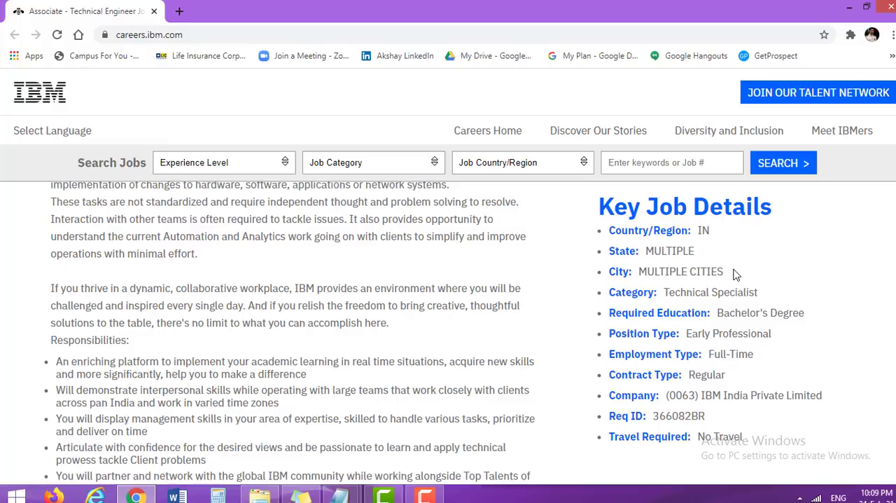
mouse_move(574, 312)
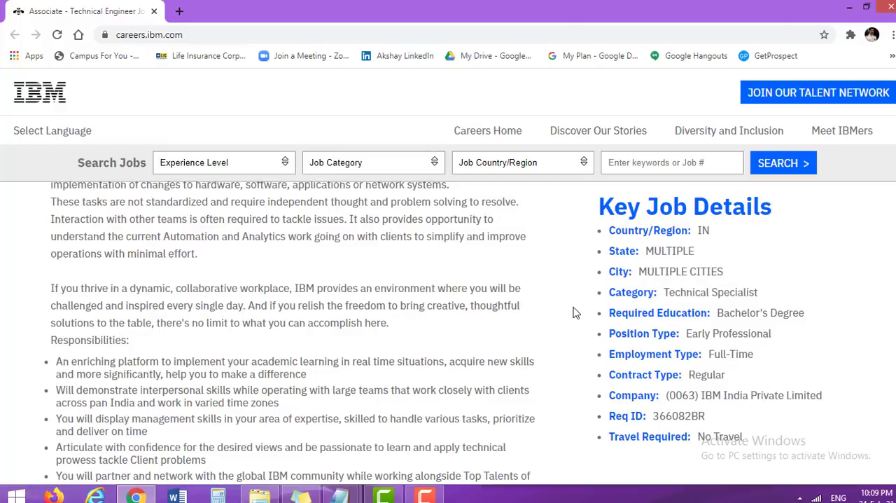
mouse_move(632, 362)
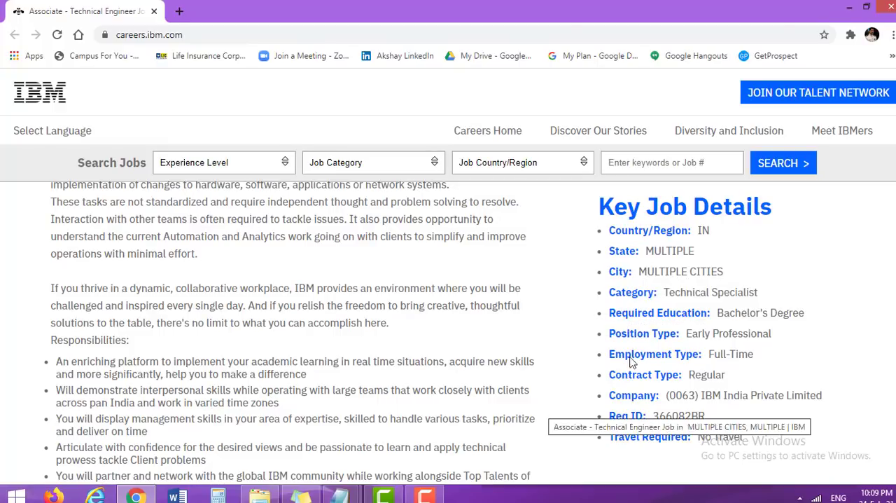
mouse_move(821, 323)
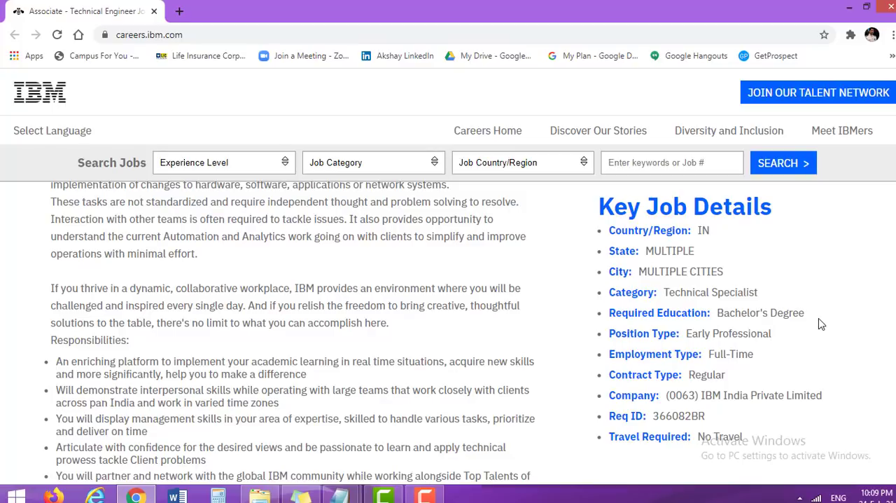
mouse_move(809, 350)
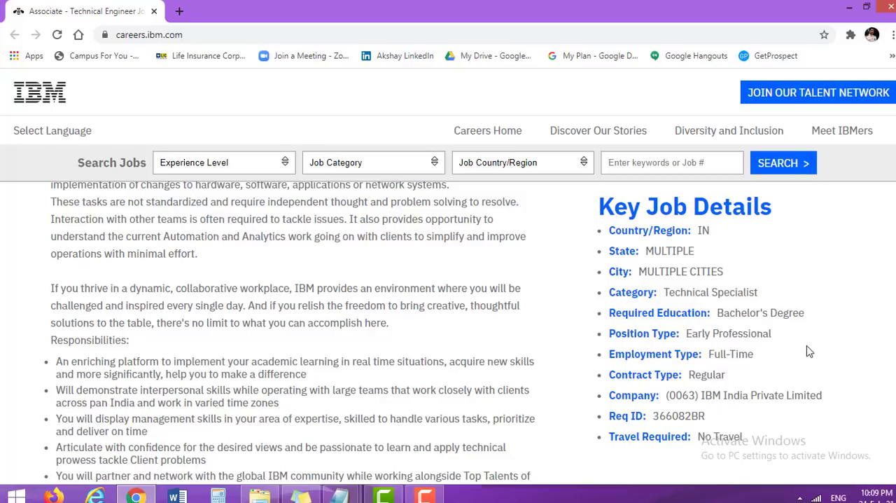
mouse_move(854, 372)
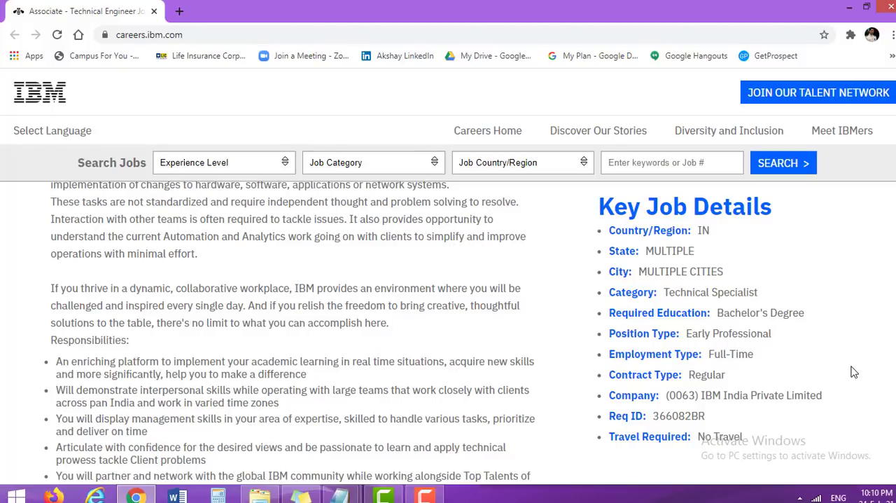
mouse_move(787, 357)
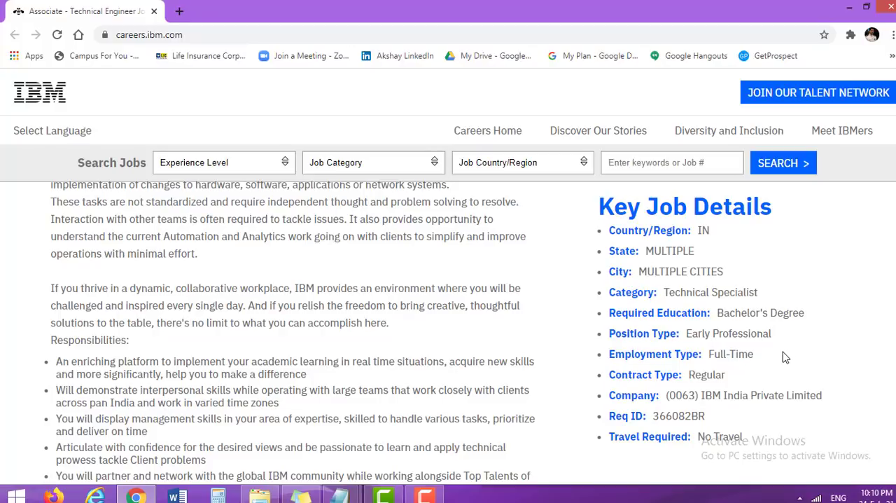
mouse_move(777, 366)
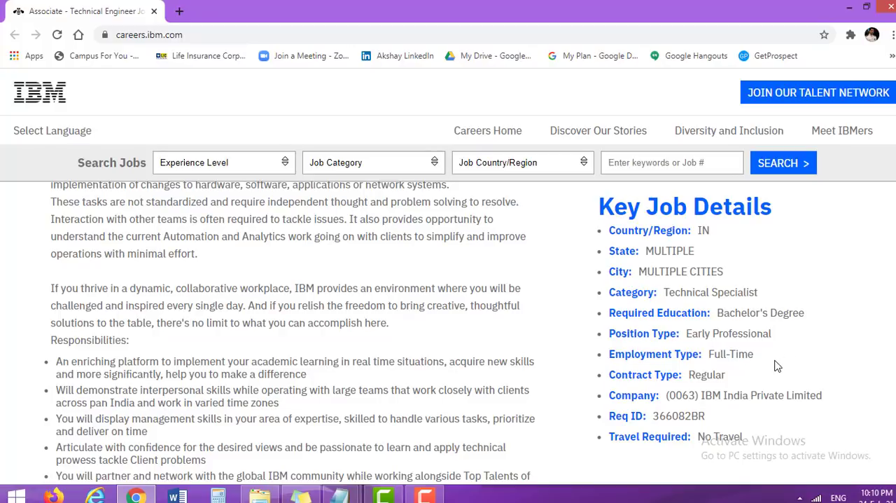
mouse_move(762, 381)
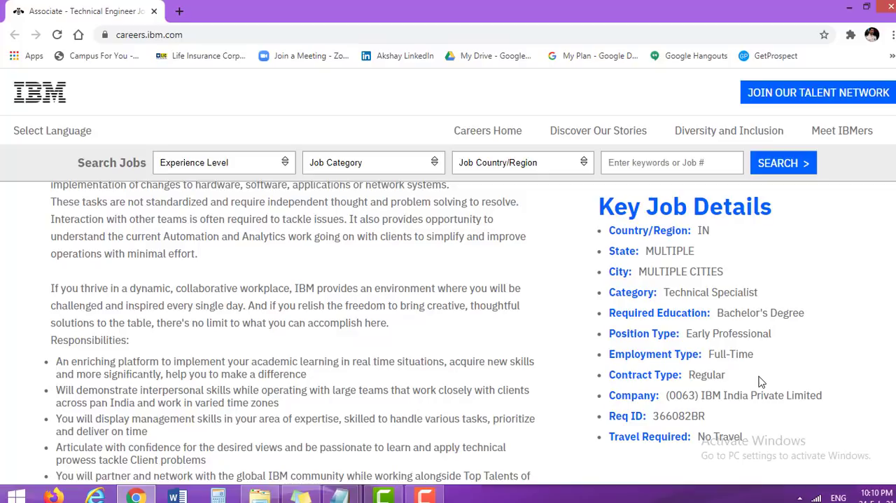
mouse_move(862, 375)
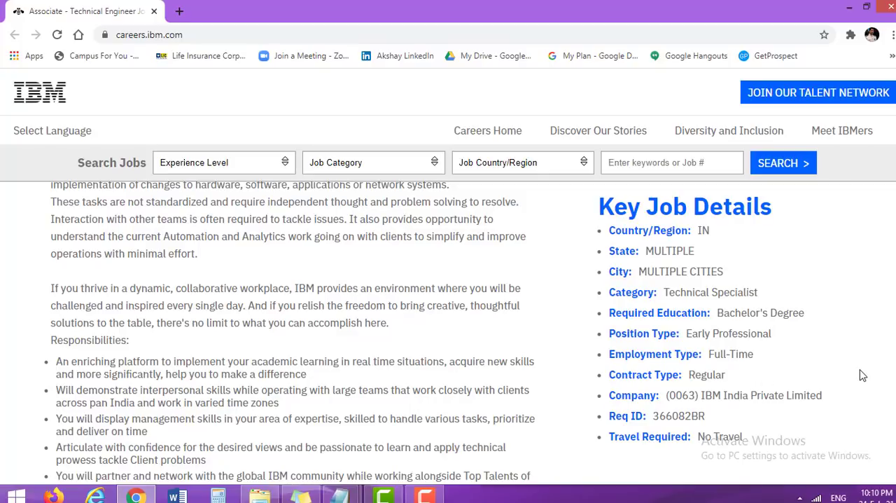
mouse_move(848, 401)
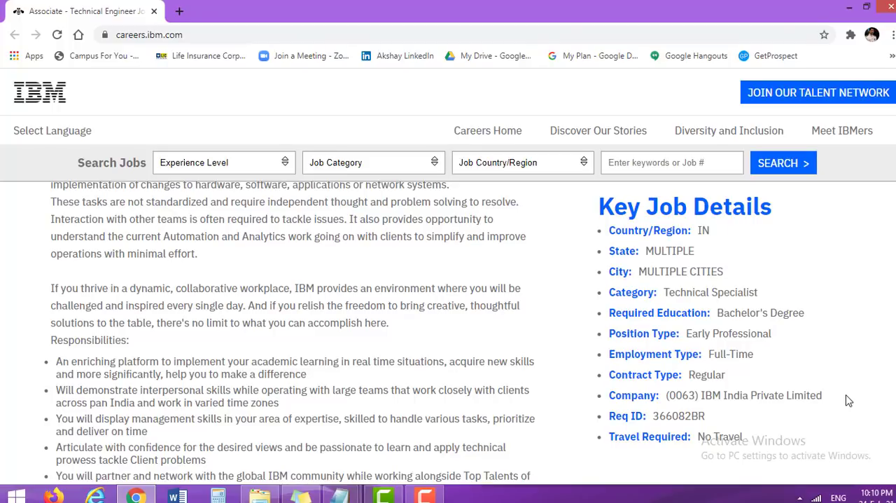
mouse_move(783, 412)
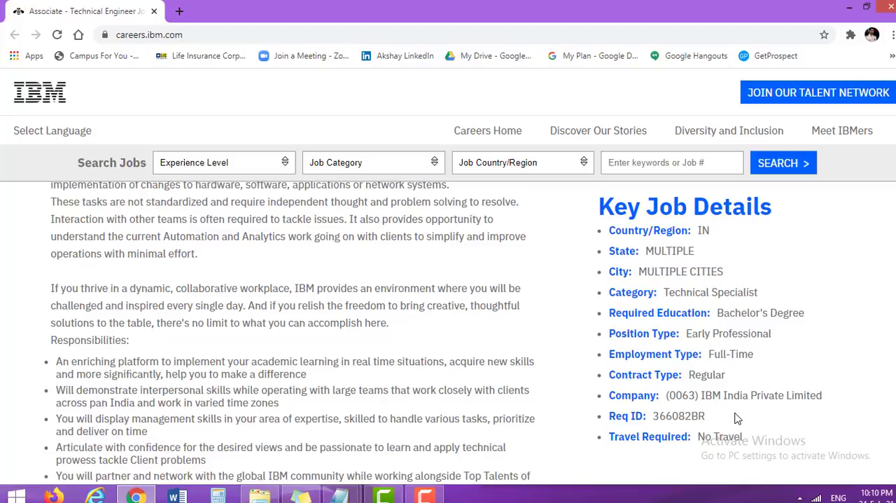
mouse_move(789, 444)
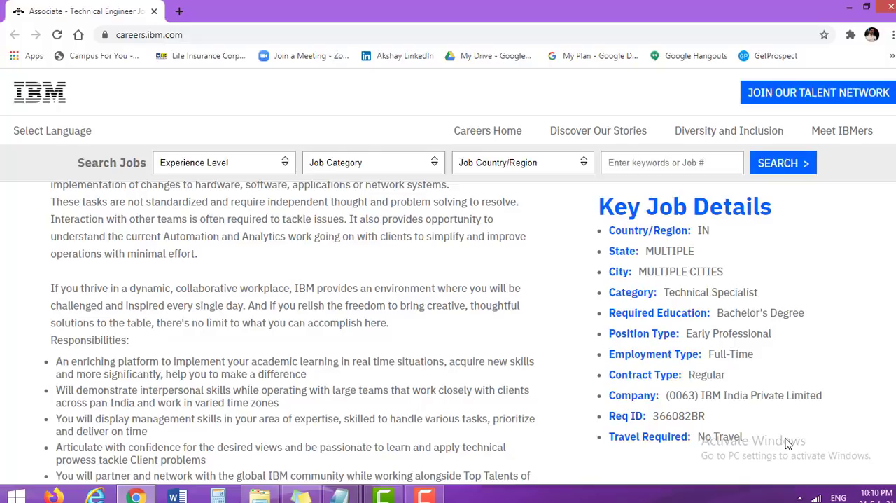
mouse_move(545, 286)
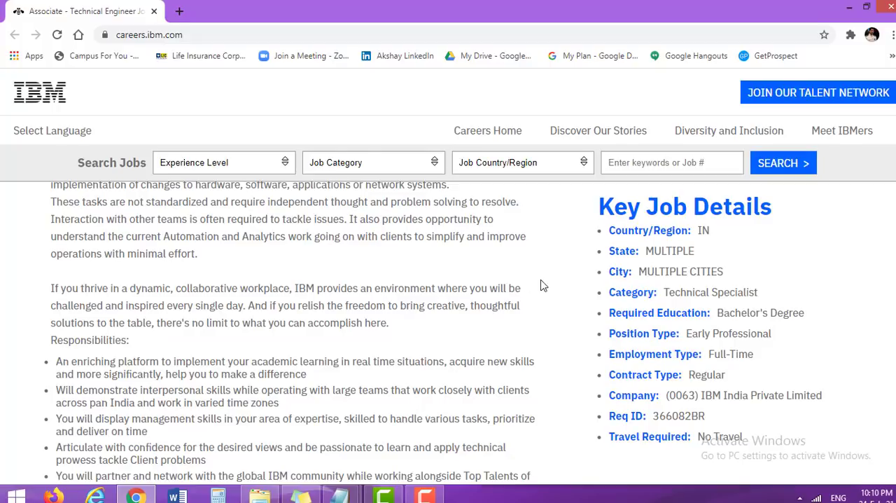
Read through the role responsibilities text and Key Job Details, including company and Req ID.
scroll("down", 3)
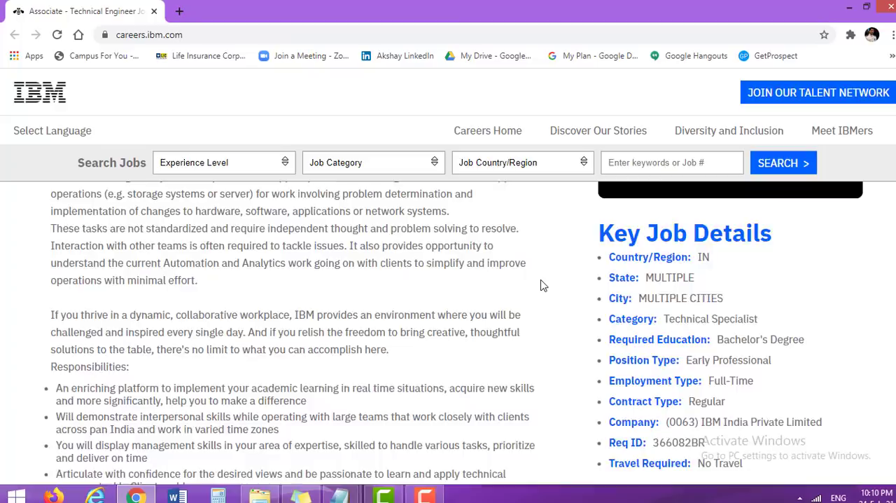
scroll("up", 3)
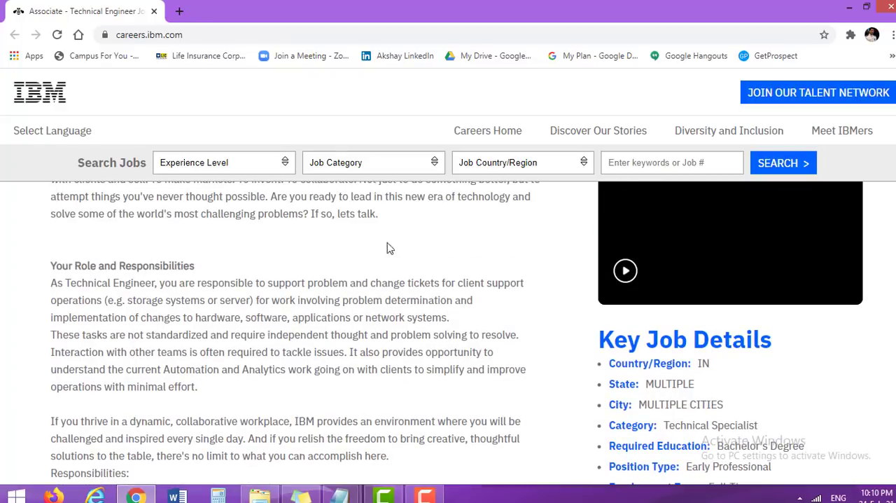
mouse_move(223, 236)
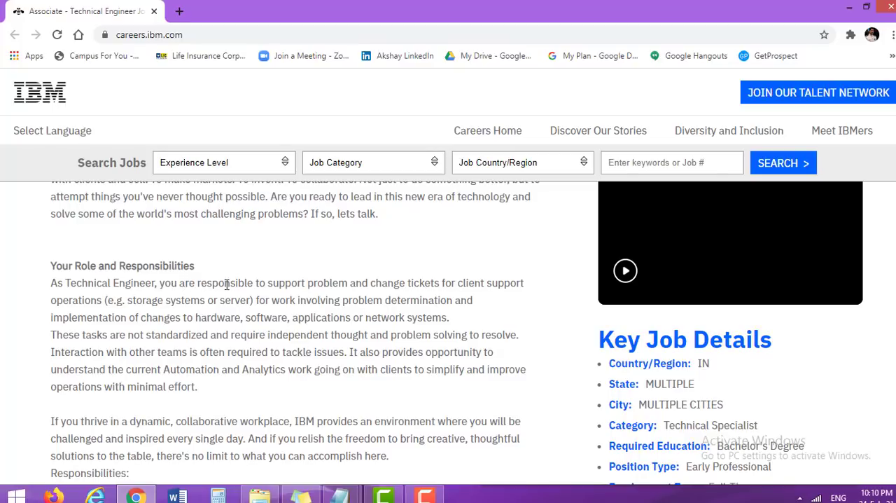
mouse_move(316, 284)
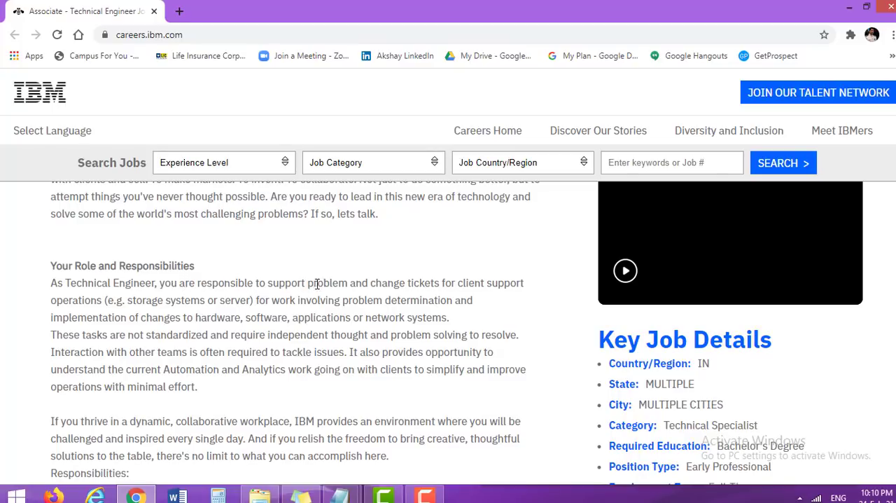
mouse_move(488, 283)
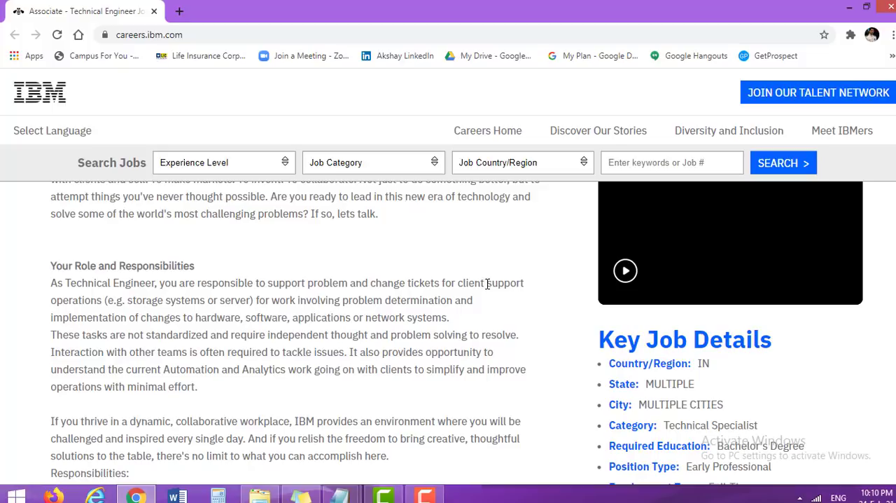
mouse_move(314, 287)
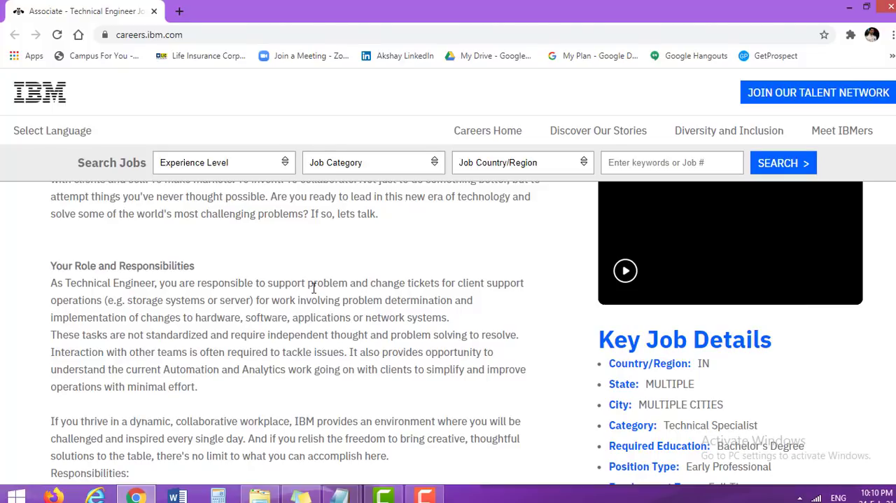
mouse_move(193, 301)
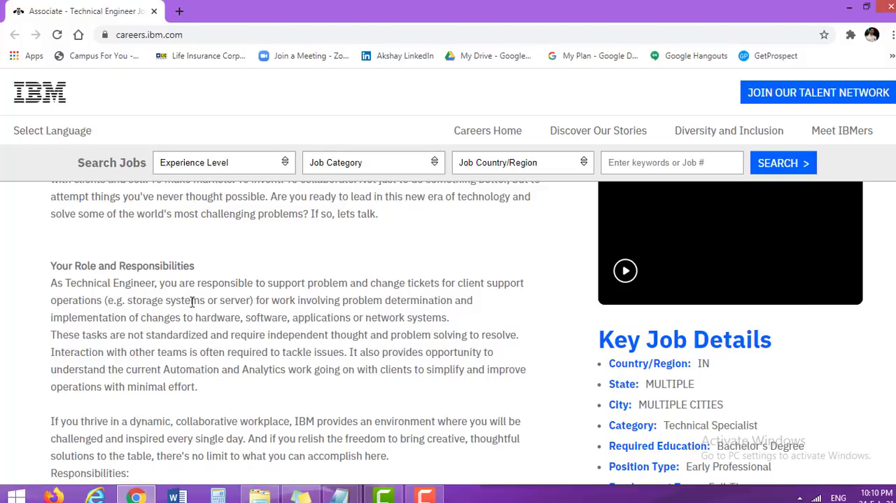
mouse_move(314, 303)
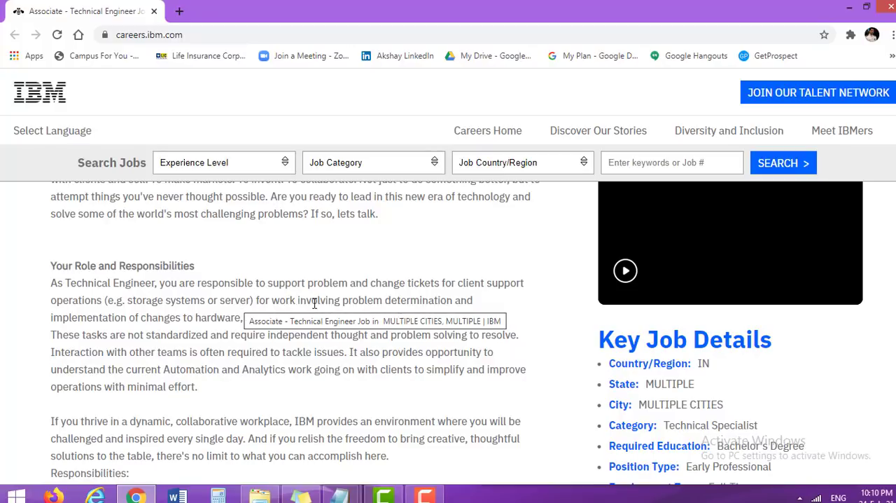
mouse_move(370, 298)
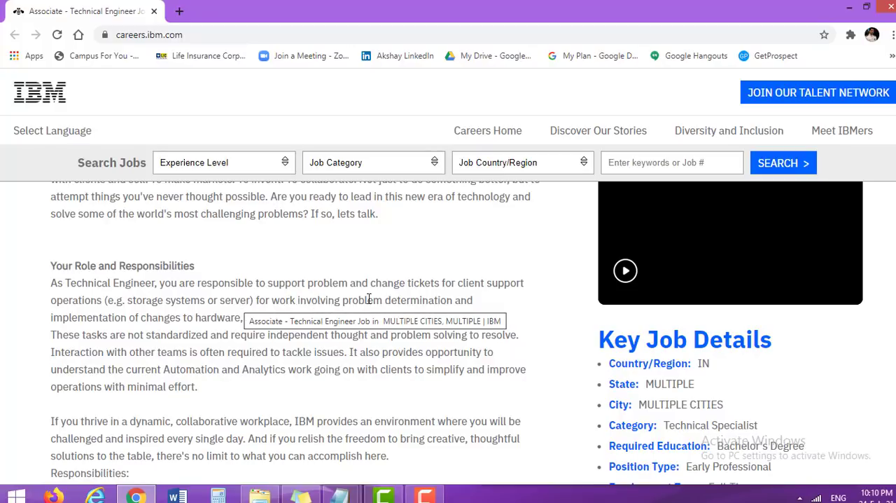
mouse_move(182, 320)
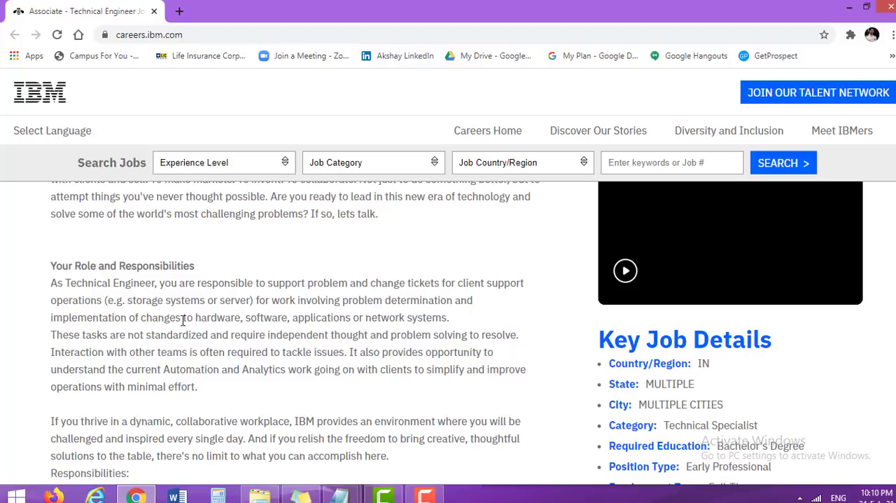
mouse_move(345, 319)
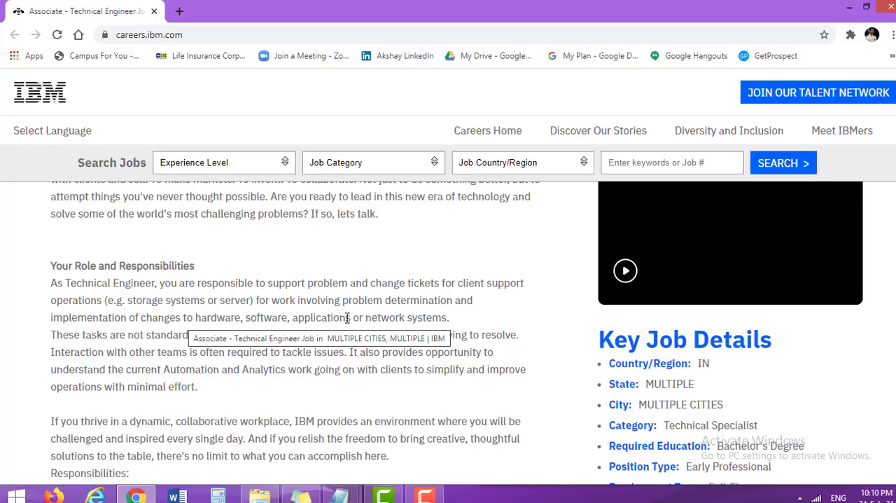
mouse_move(428, 316)
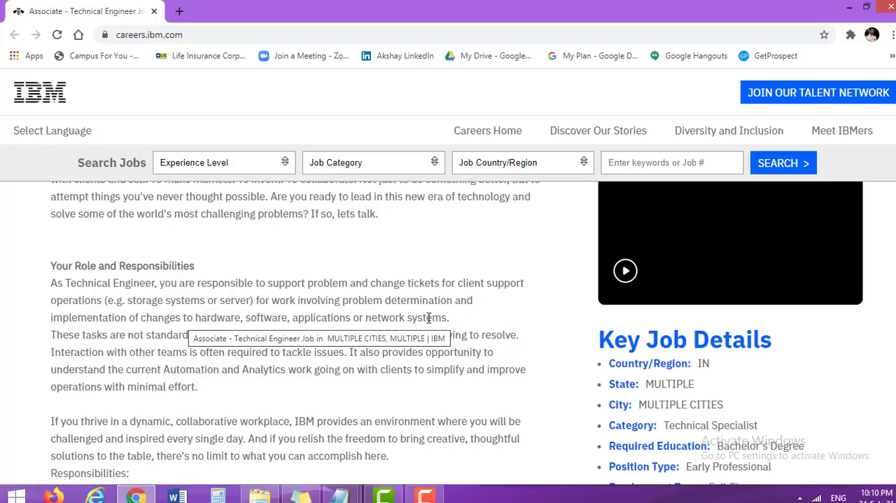
mouse_move(313, 398)
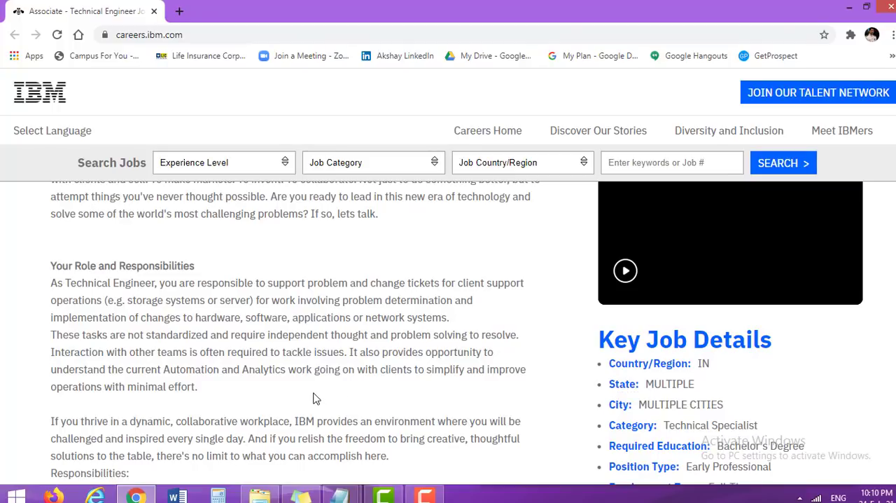
scroll("down", 3)
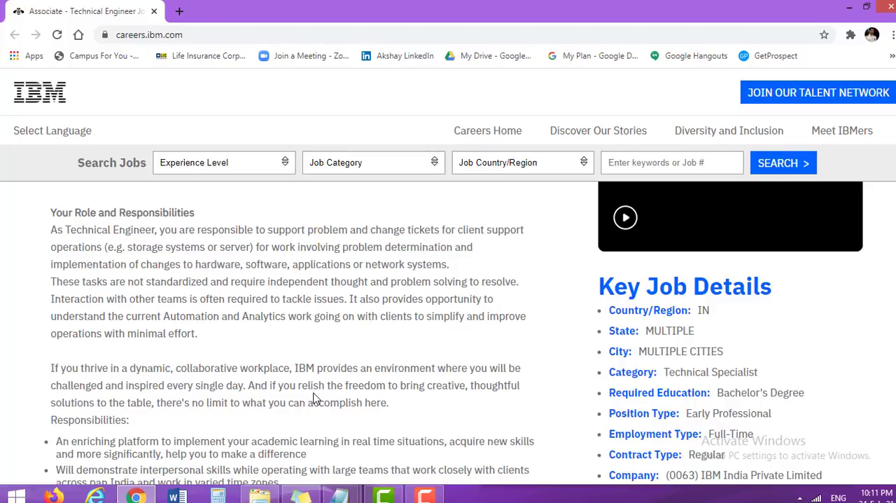
scroll("down", 3)
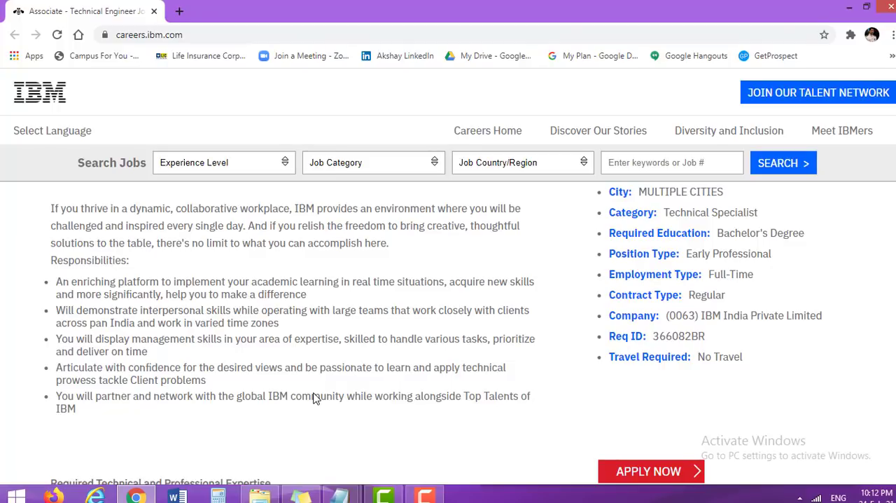
Review Required and Preferred Technical Expertise, then return to the top of the posting.
scroll("down", 3)
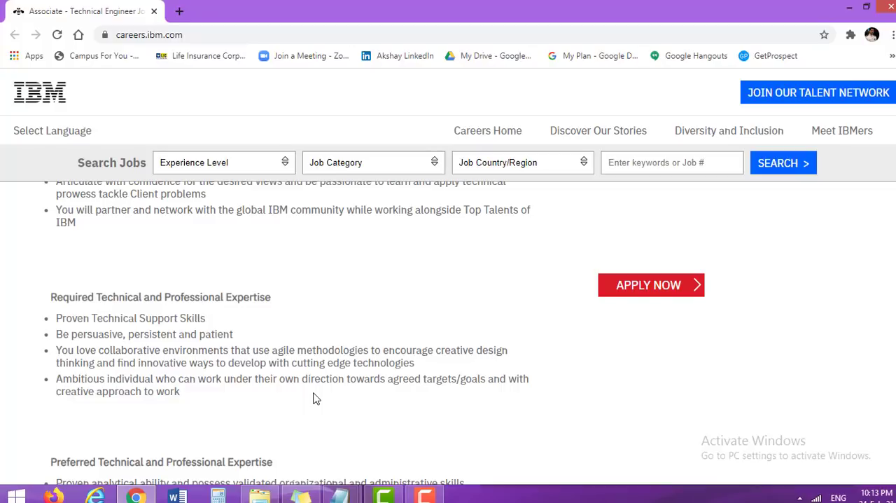
scroll("down", 3)
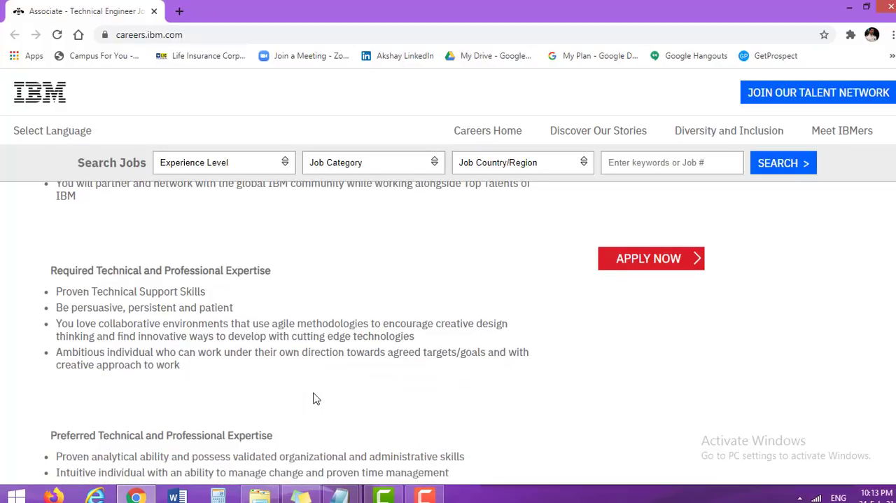
scroll("down", 3)
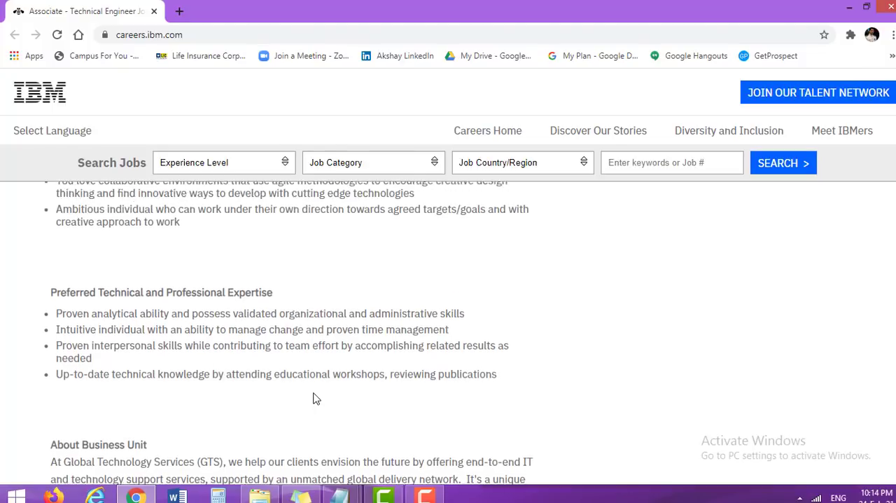
scroll("up", 3)
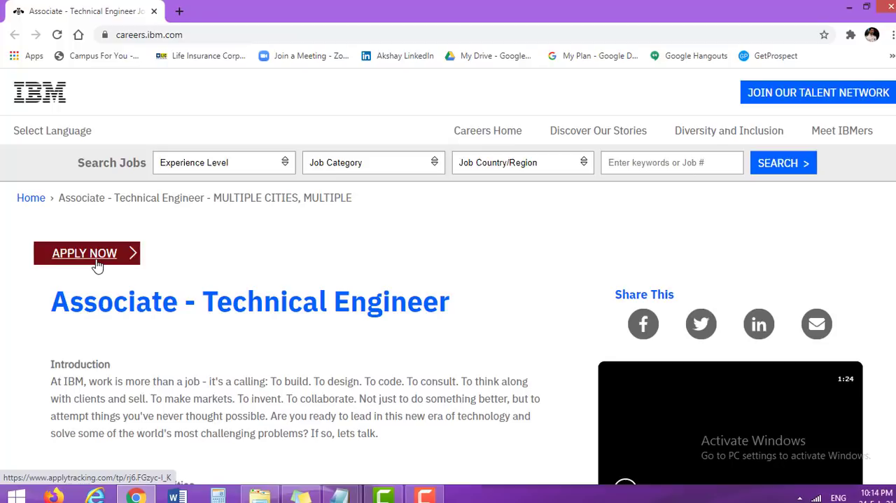
Start applying via Apply Now, opening the sign-in page in a new tab.
left_click(84, 252)
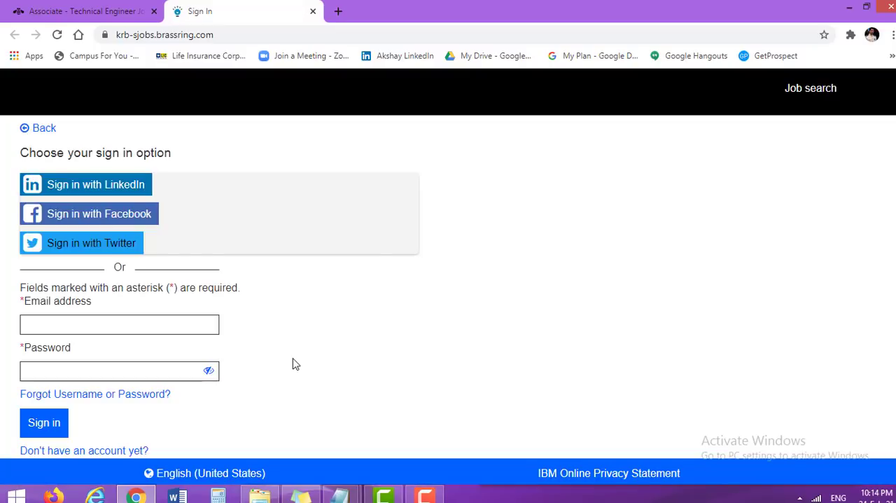
mouse_move(241, 224)
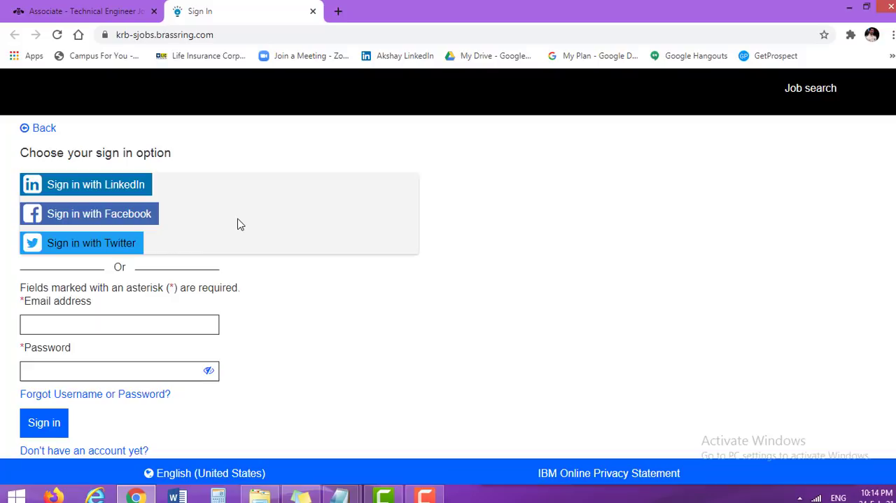
mouse_move(176, 193)
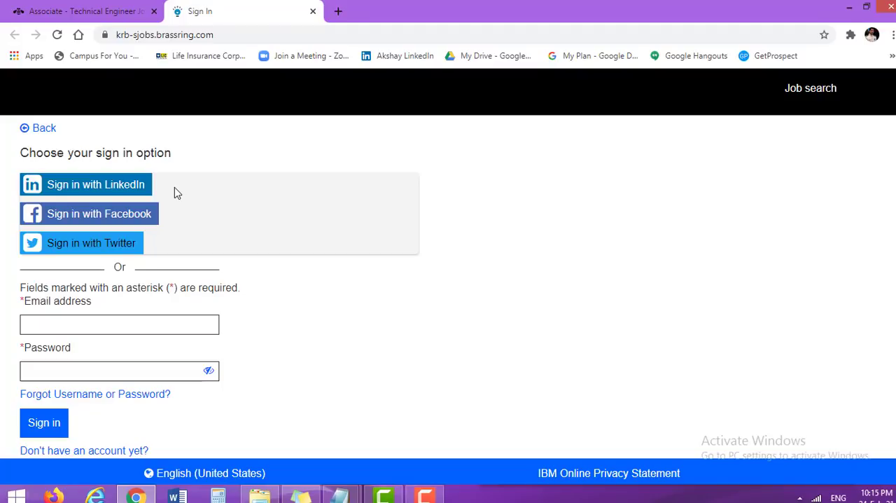
mouse_move(119, 266)
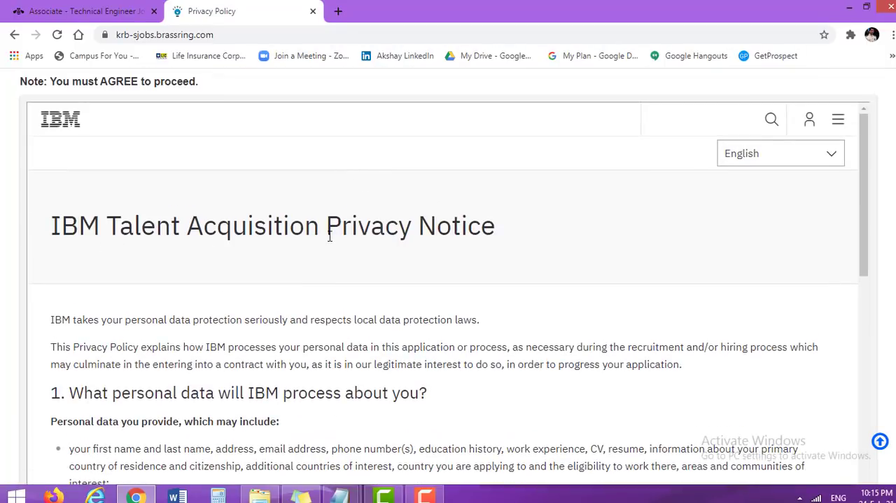
mouse_move(510, 242)
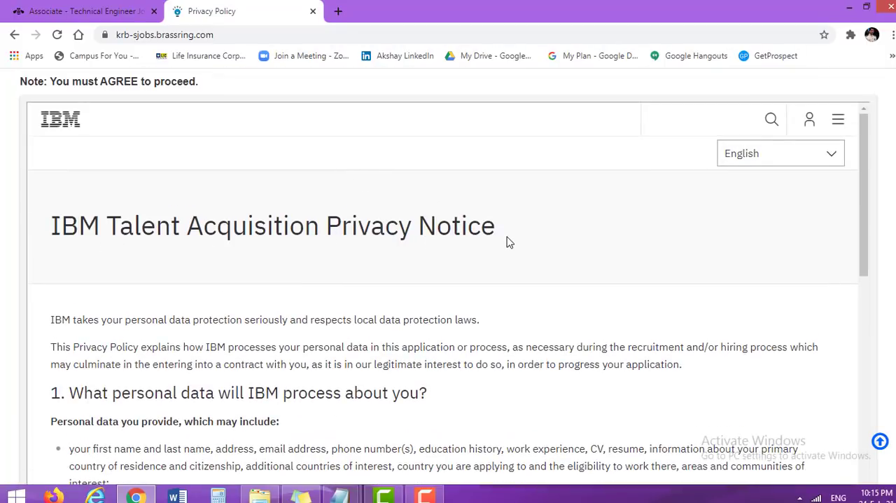
Agree to the IBM Talent Acquisition Privacy Notice to reach the Let's Get Started account form.
scroll("down", 3)
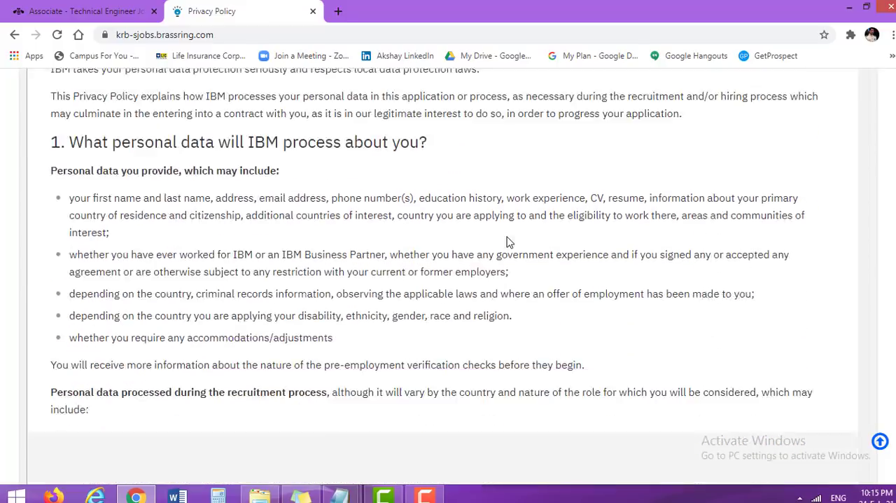
scroll("down", 3)
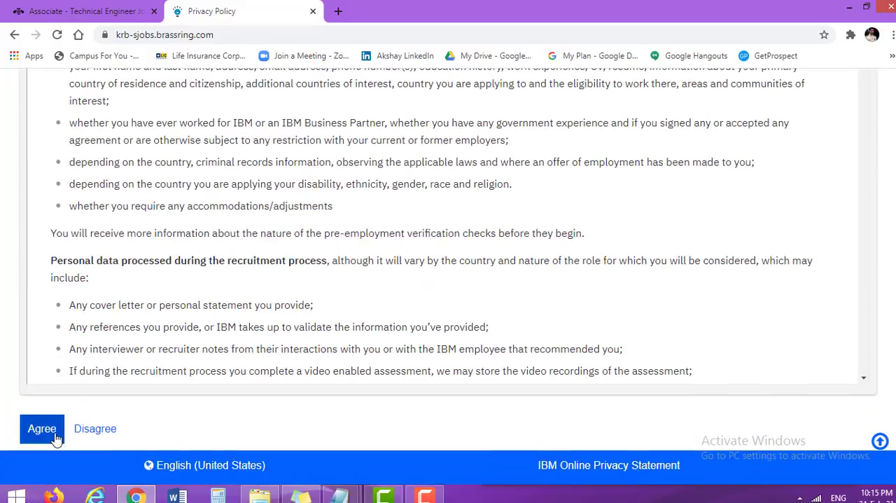
left_click(42, 429)
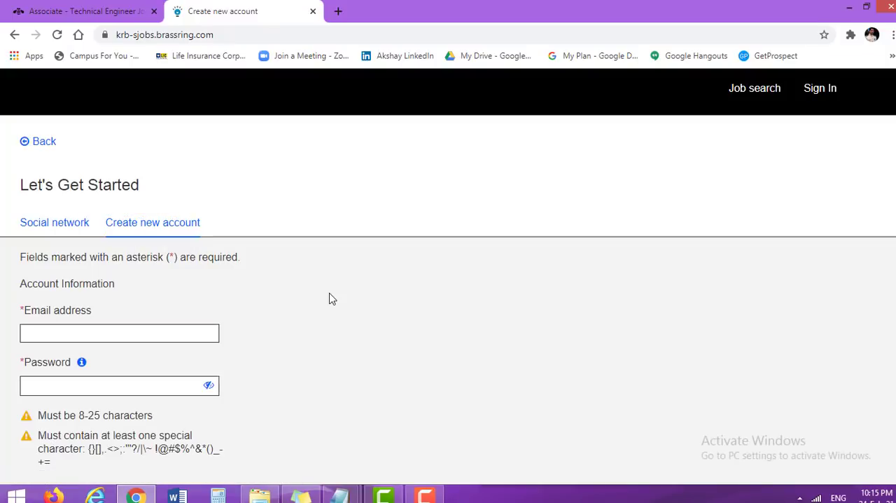
scroll("down", 3)
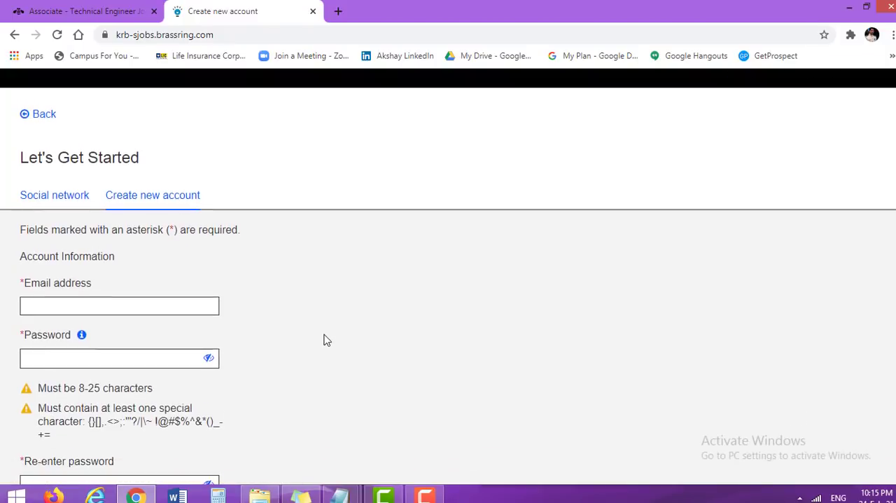
scroll("down", 3)
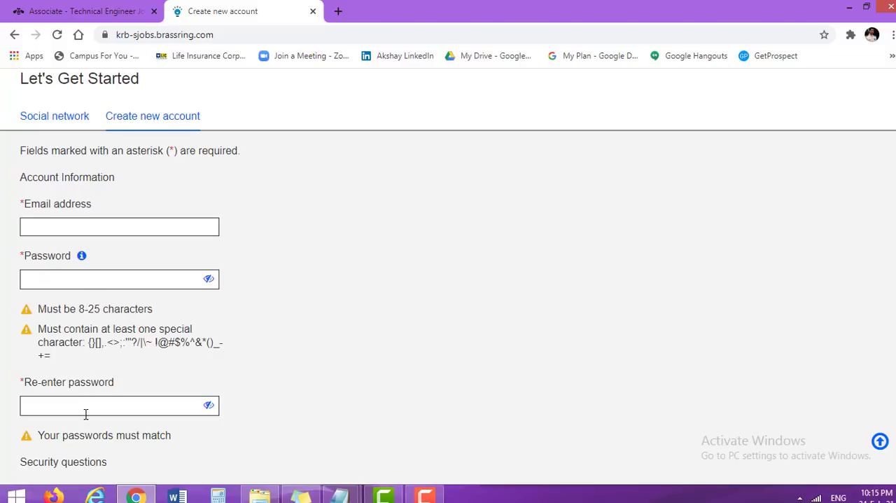
mouse_move(76, 435)
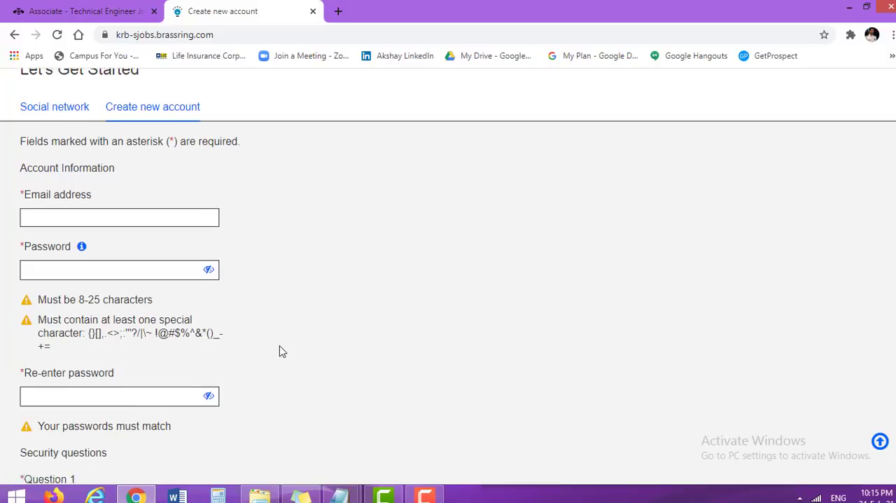
scroll("down", 3)
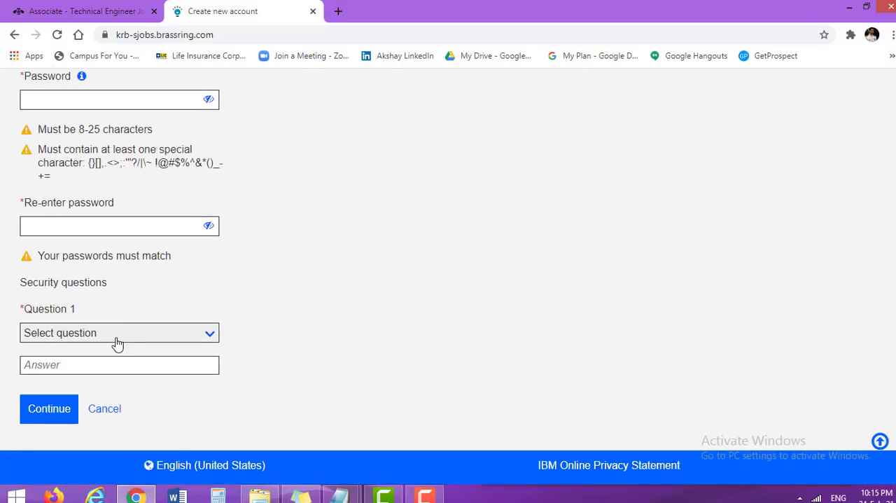
left_click(119, 333)
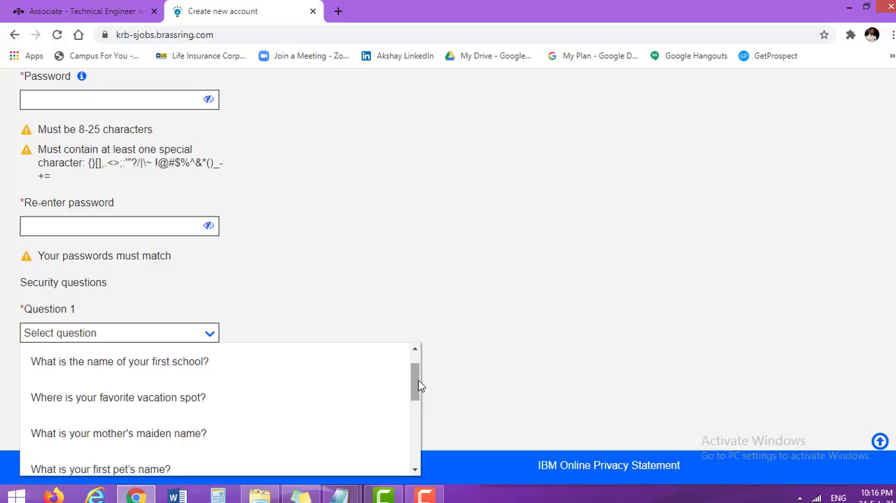
scroll("down", 3)
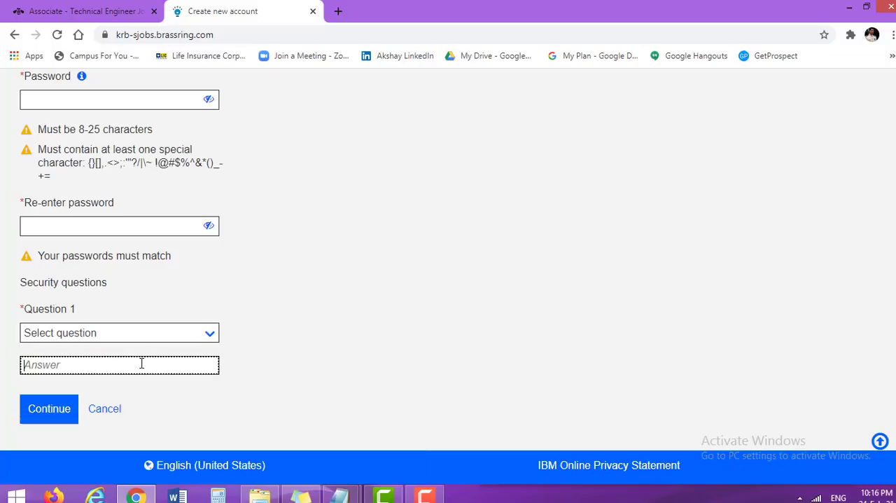
mouse_move(49, 409)
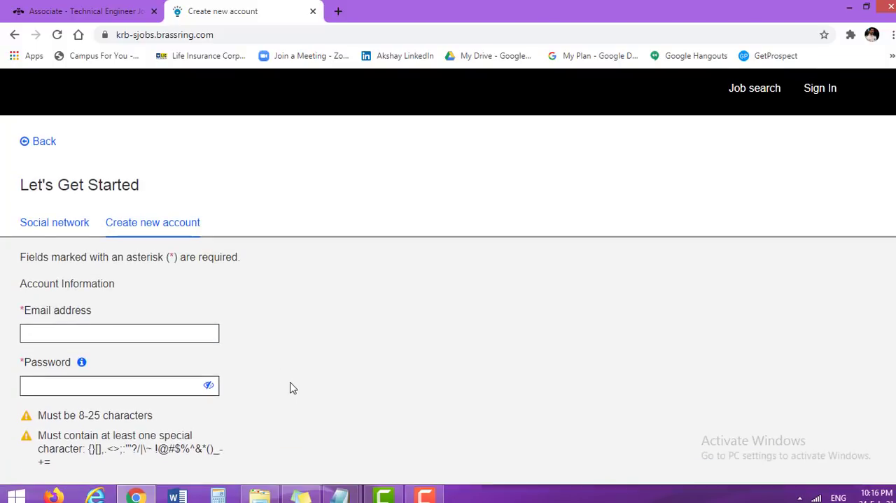
Return to the Associate - Technical Engineer posting tab, leaving the account form unfilled.
left_click(84, 11)
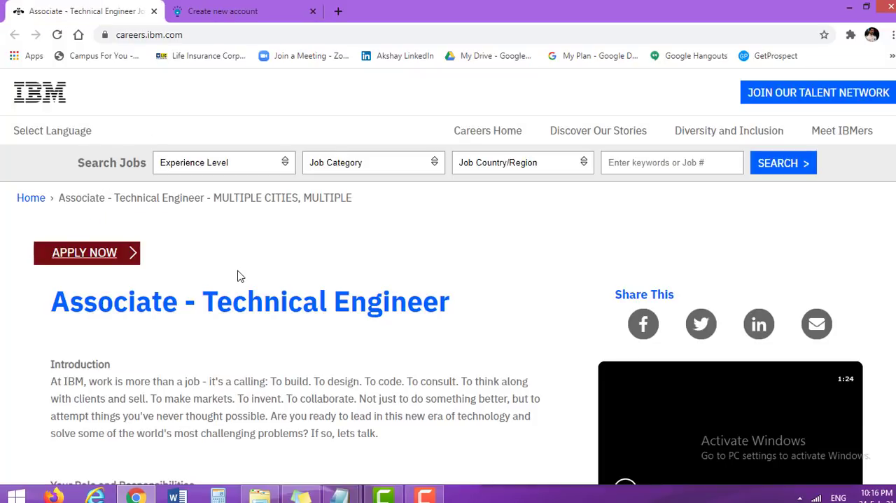
mouse_move(259, 336)
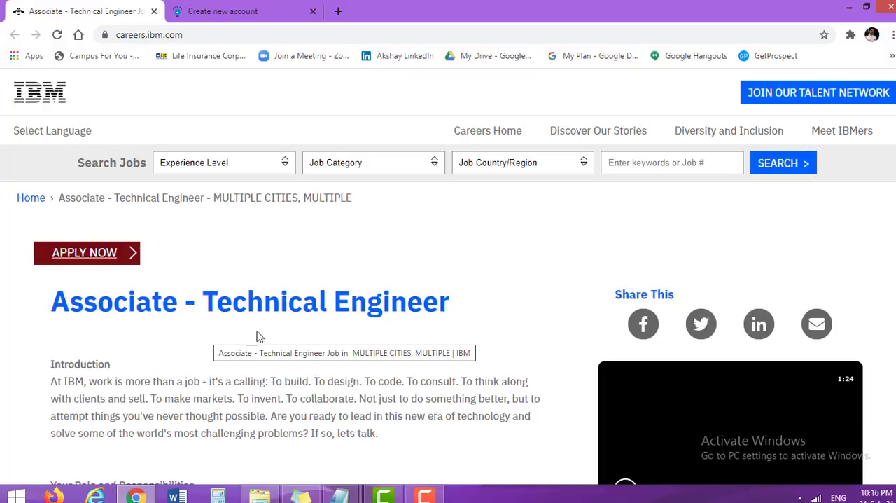
mouse_move(339, 339)
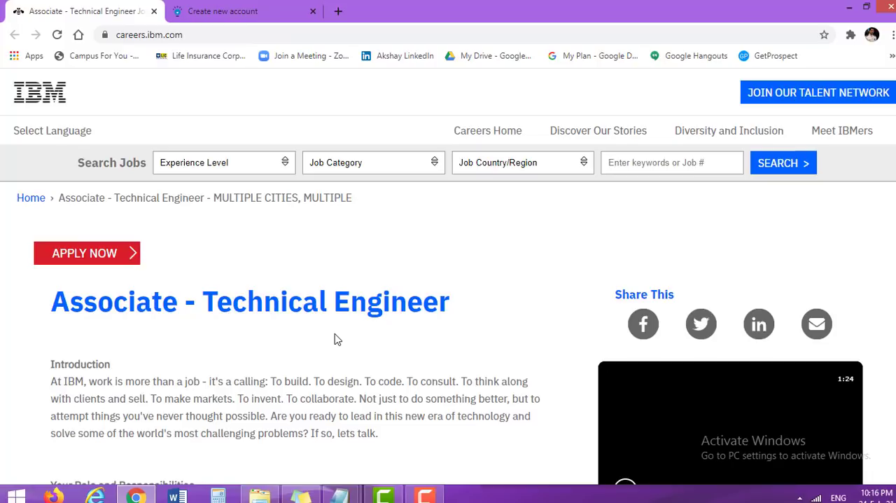